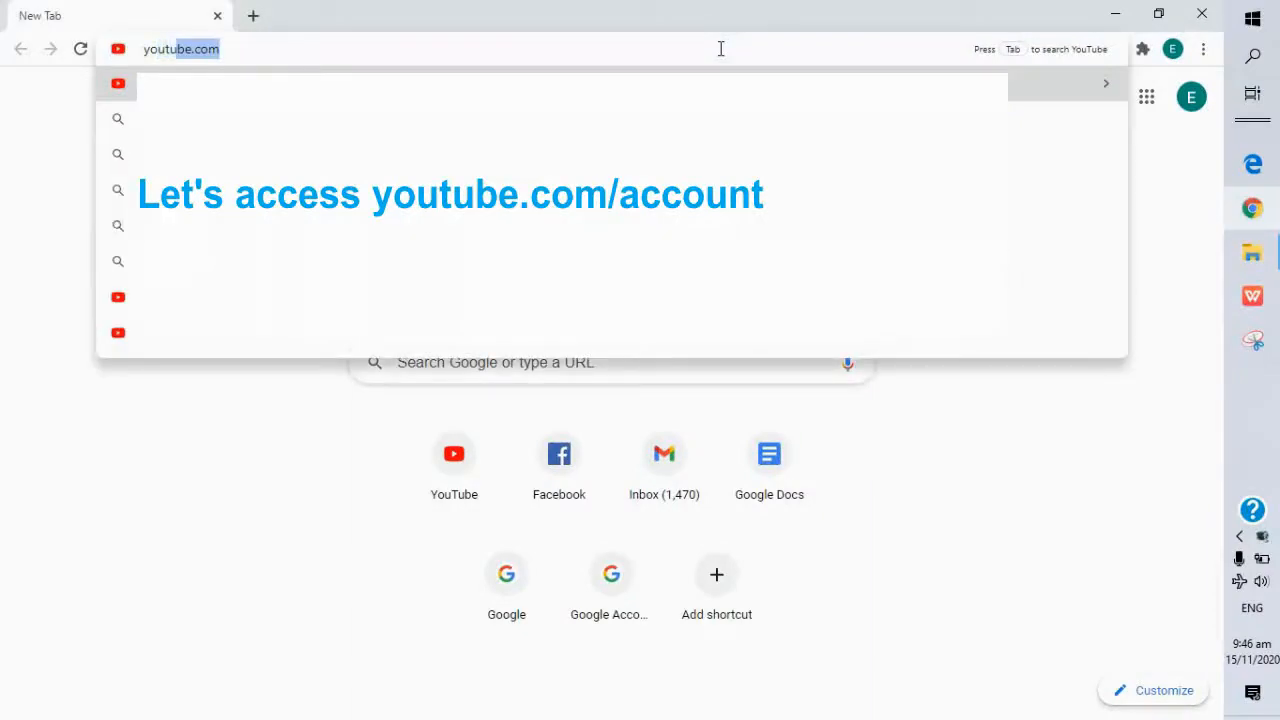
- Load youtube.com/account to reach the YouTube account settings page
type("/account")
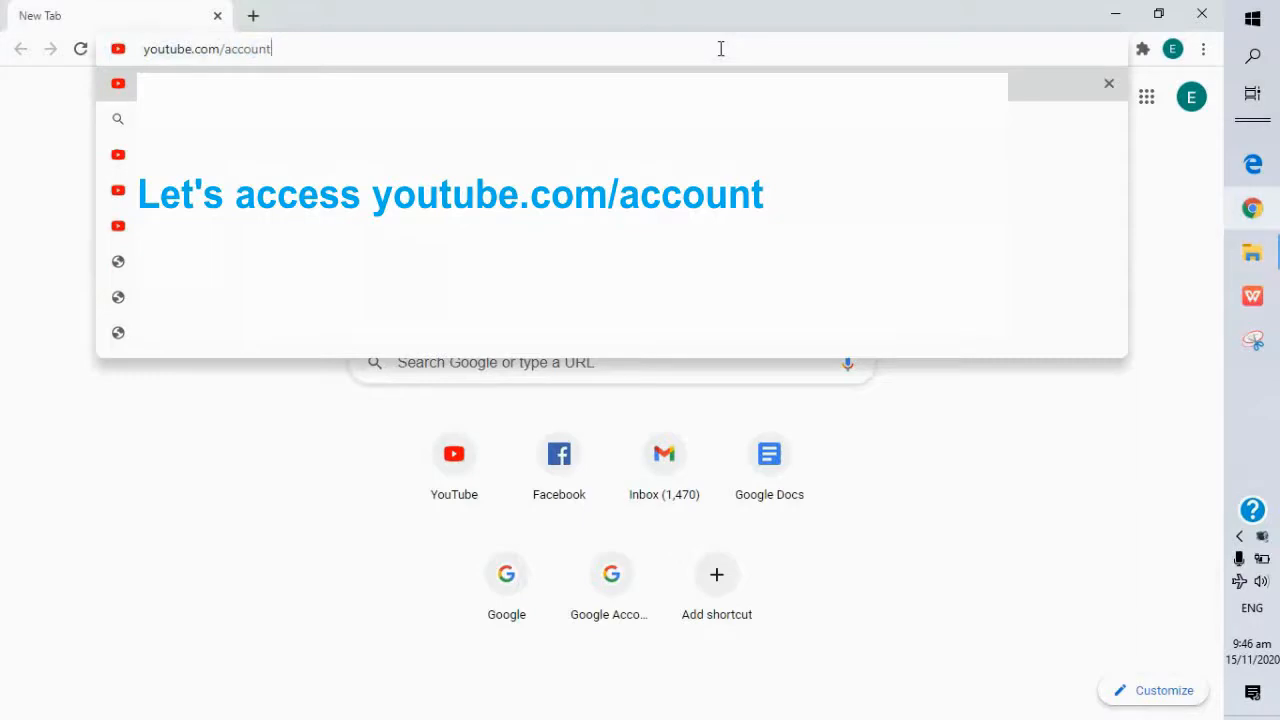
key("Enter")
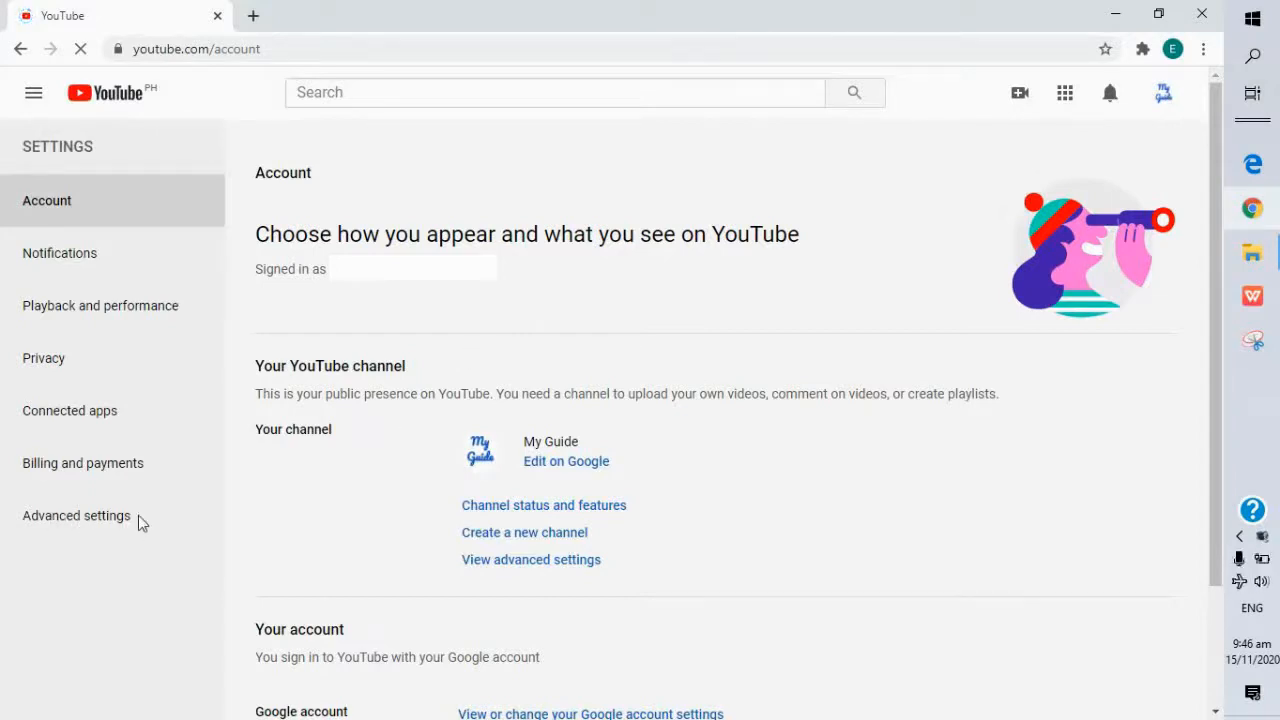
mouse_move(76, 516)
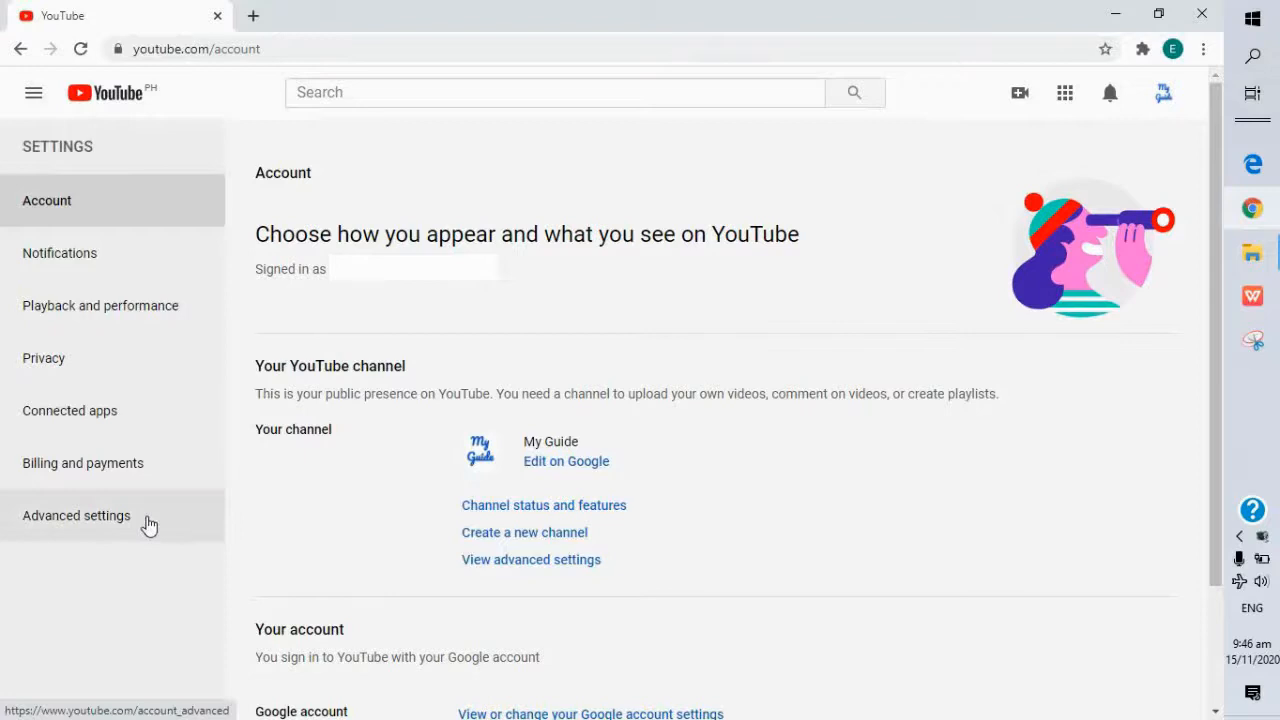
- Show the Advanced settings page confirming the channel is eligible for a custom URL
left_click(76, 516)
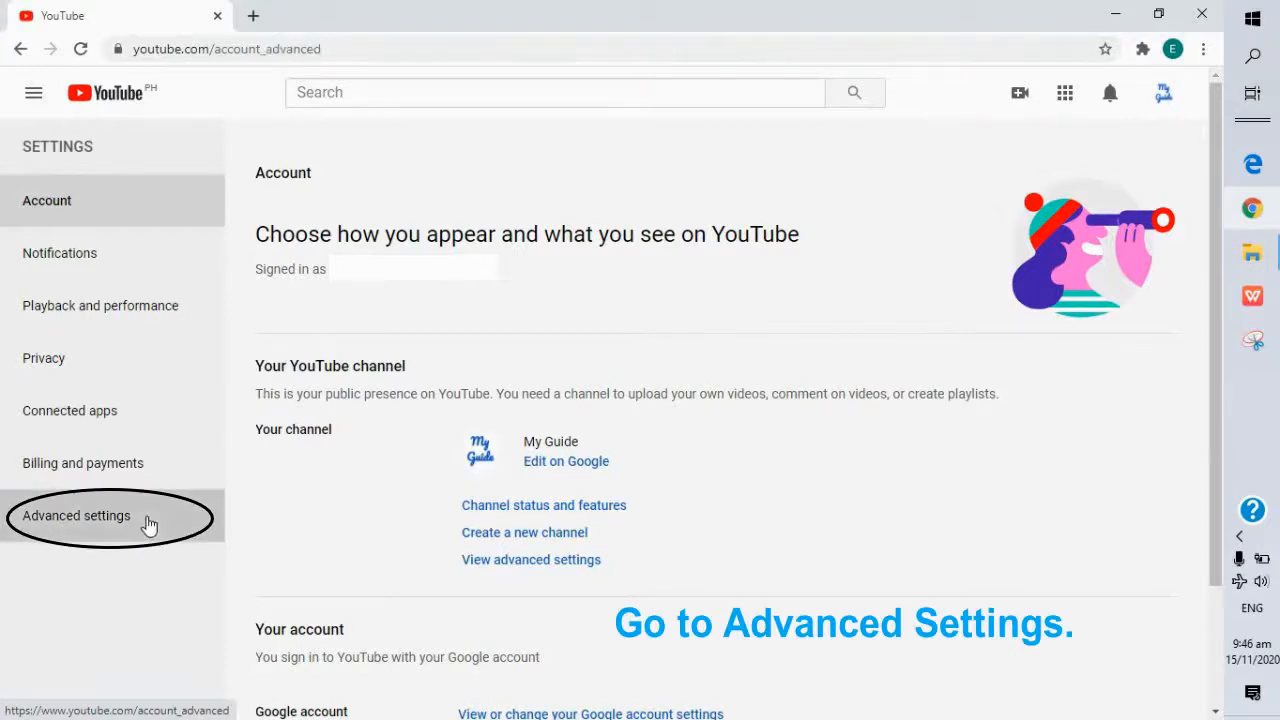
left_click(76, 516)
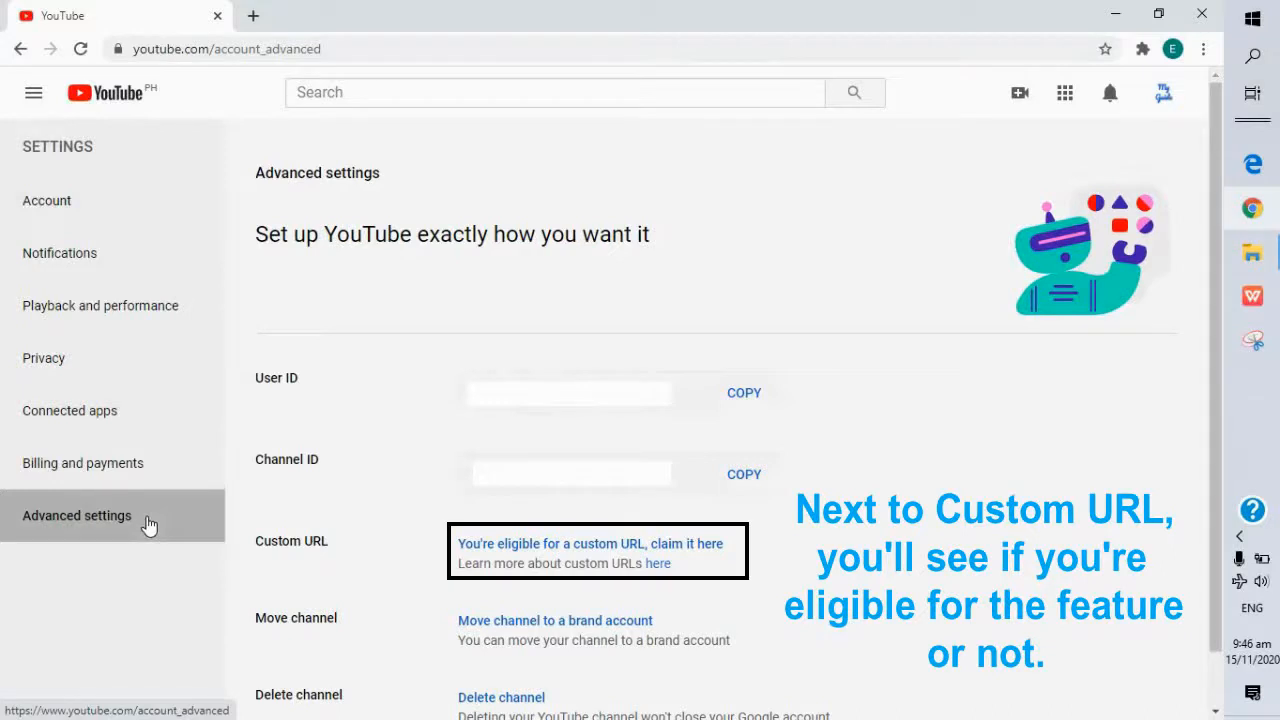
mouse_move(332, 512)
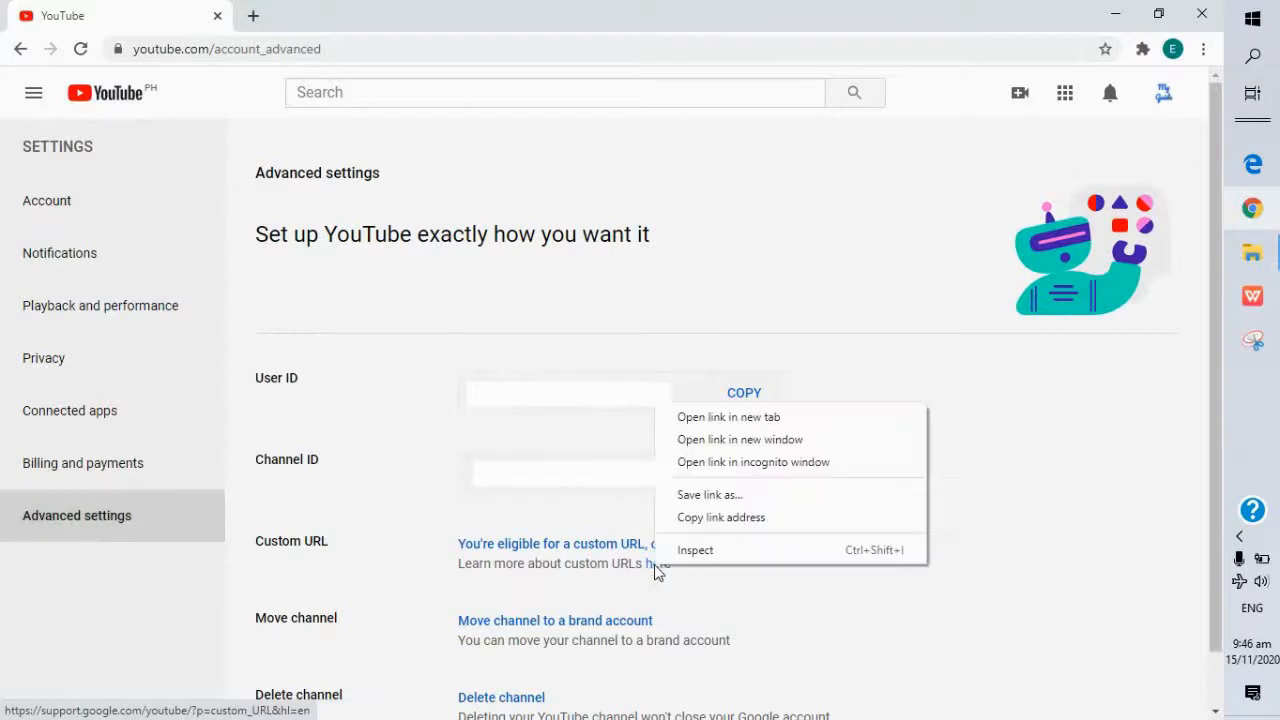
- Read the Custom URL eligibility section of the help article in a new tab
left_click(728, 418)
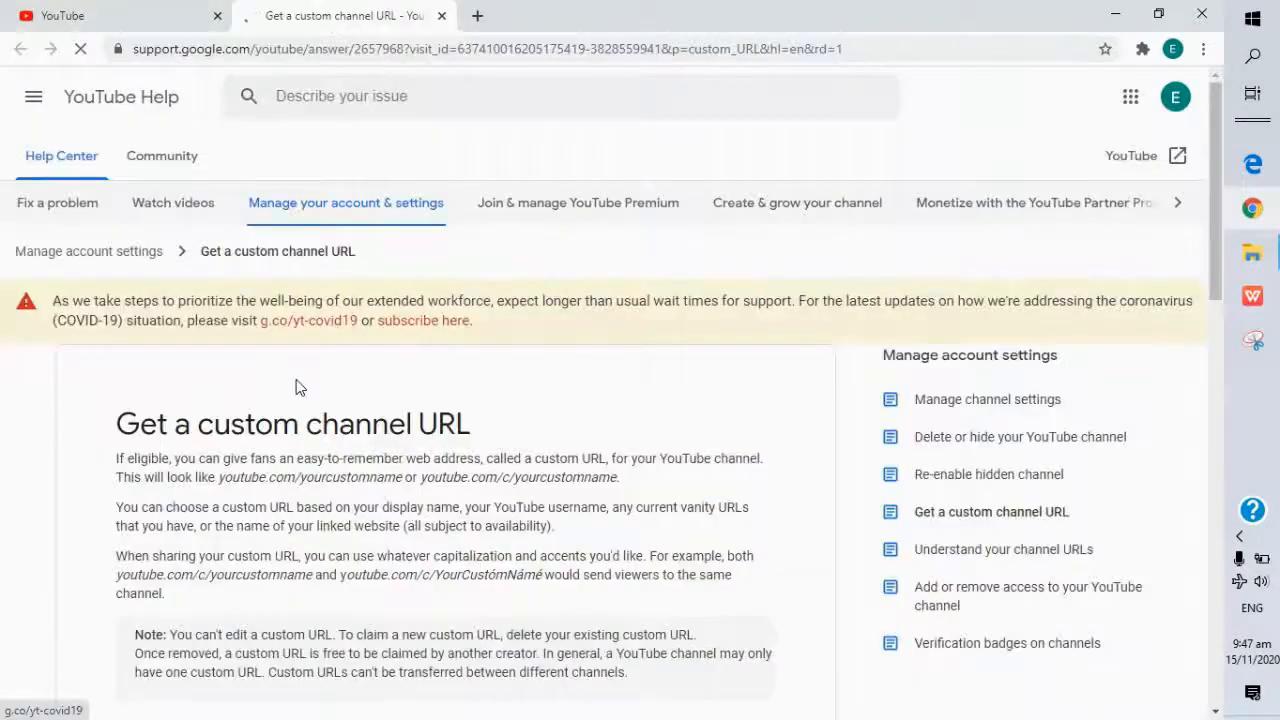
scroll("down", 3)
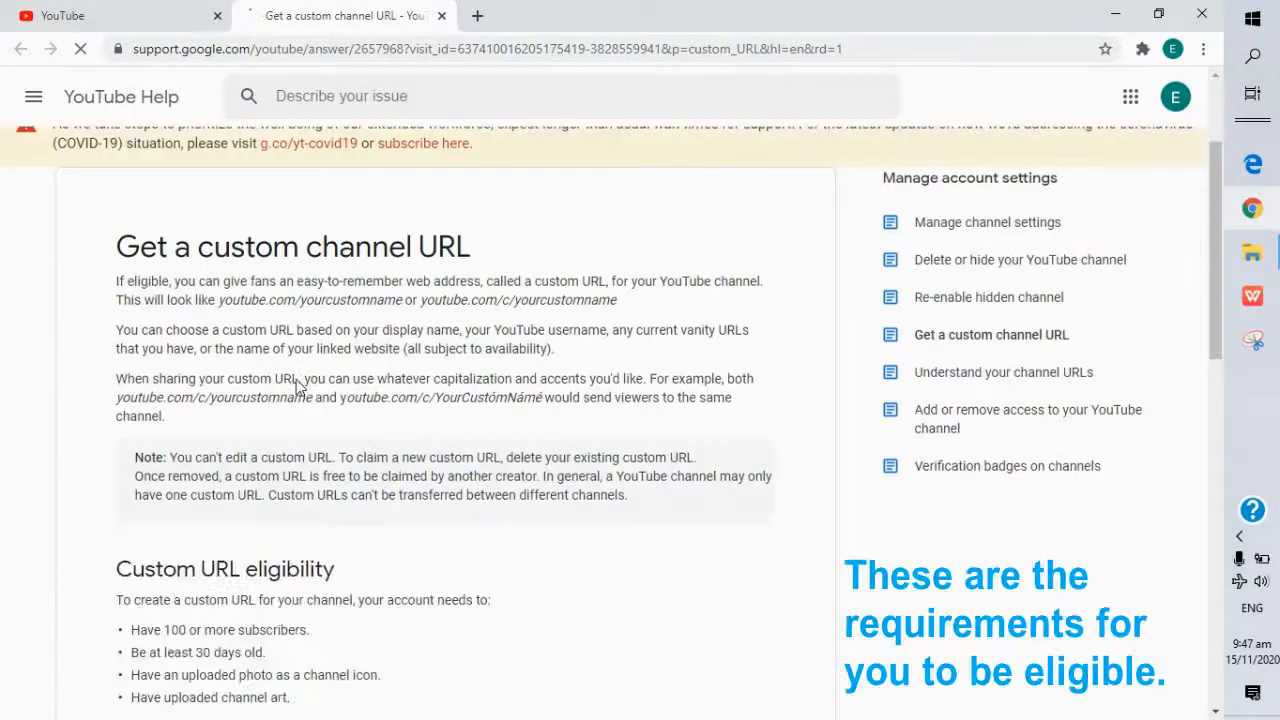
scroll("down", 3)
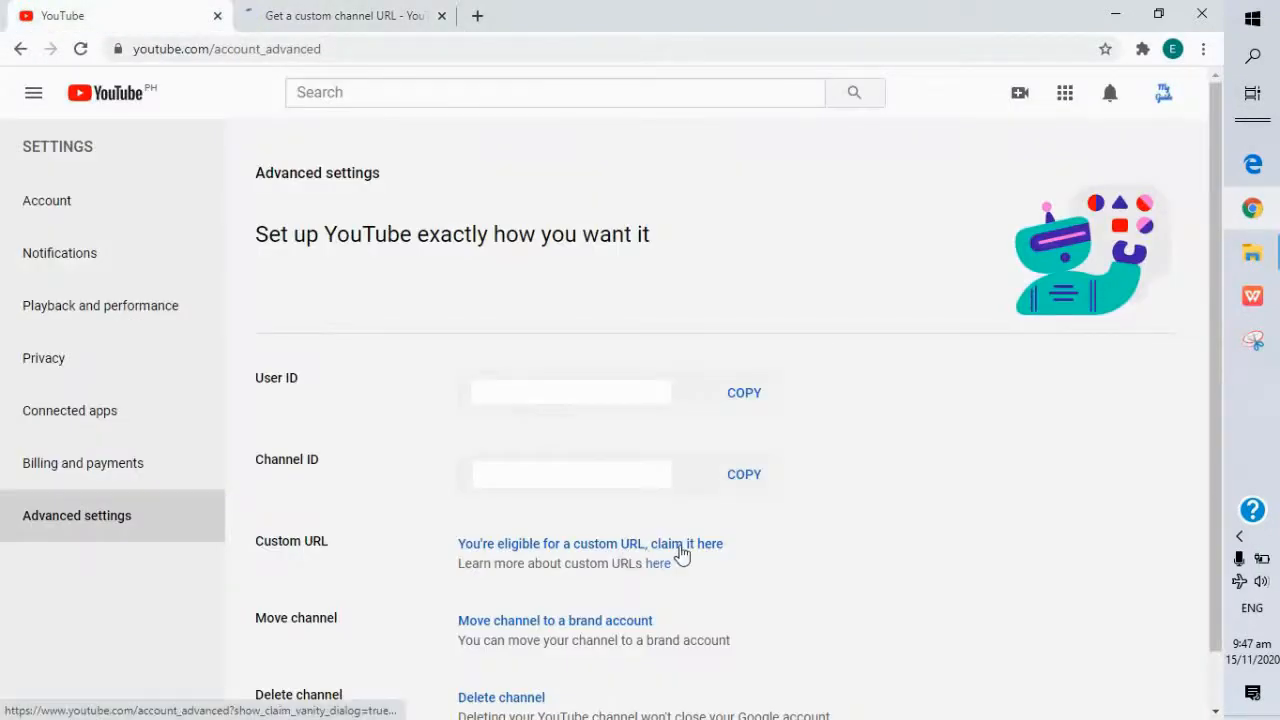
- Start claiming the custom URL via 'claim it here' and reach the claim dialog
left_click(700, 544)
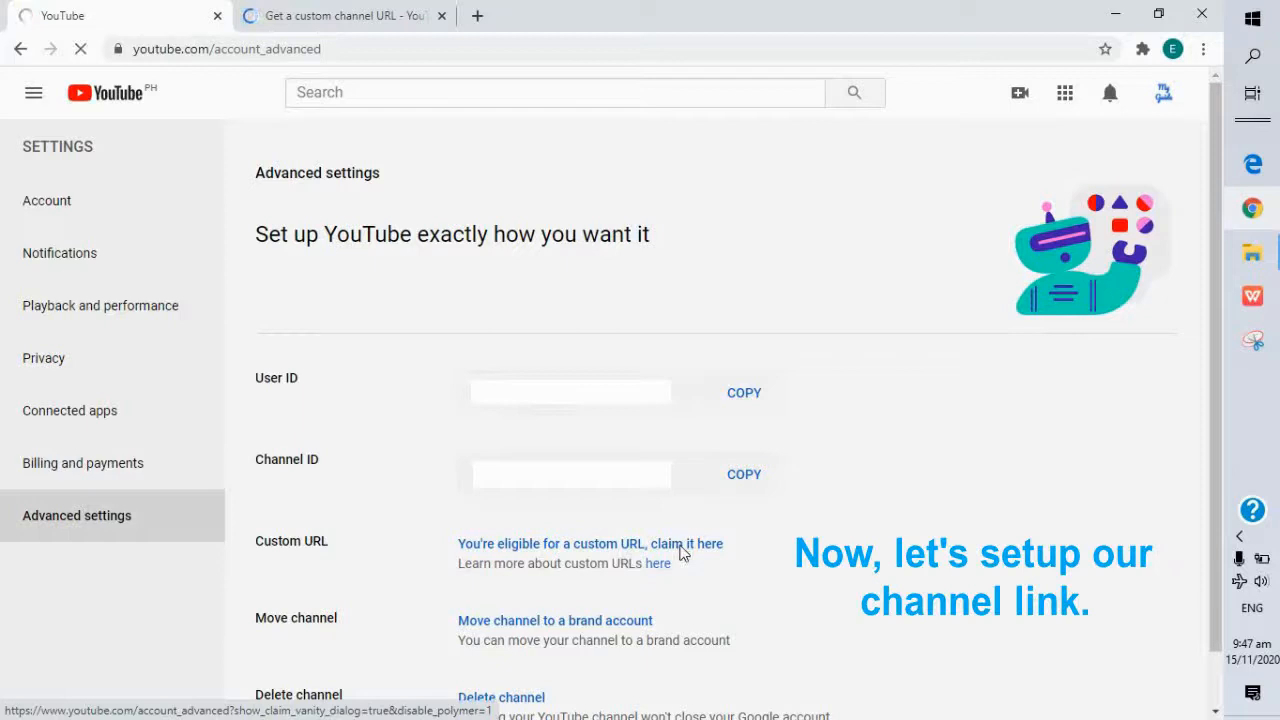
left_click(700, 544)
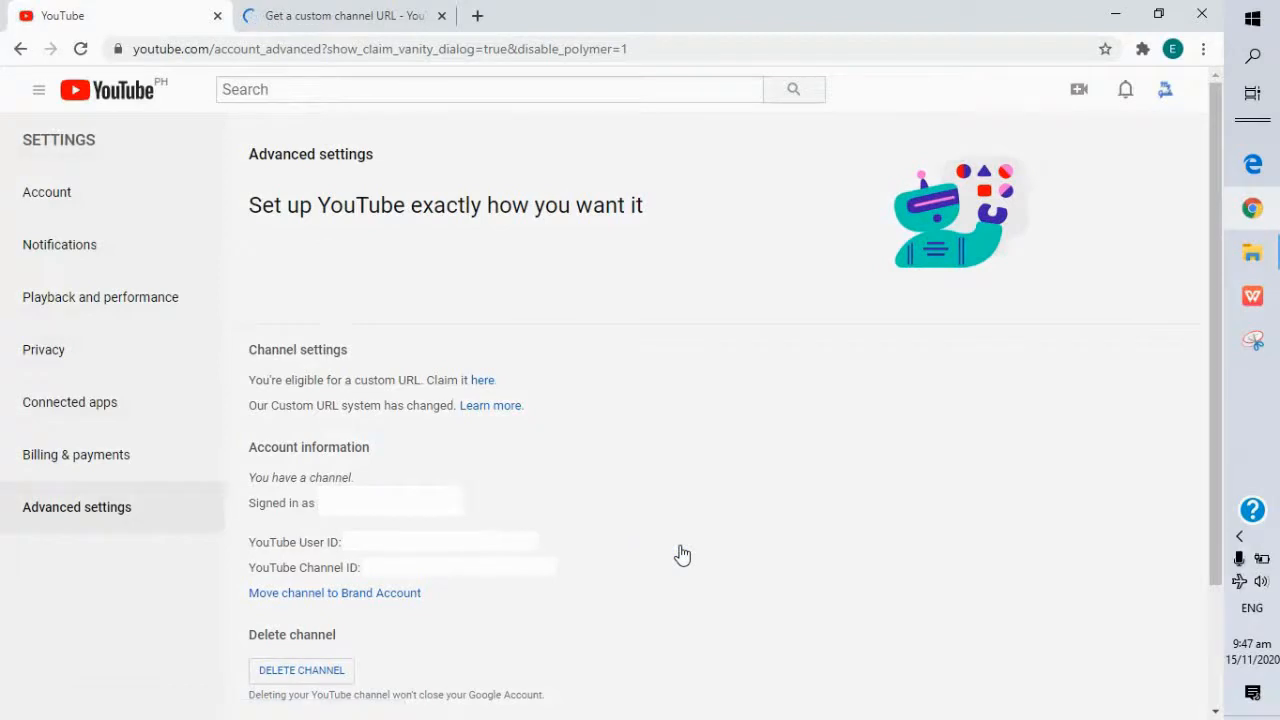
left_click(482, 380)
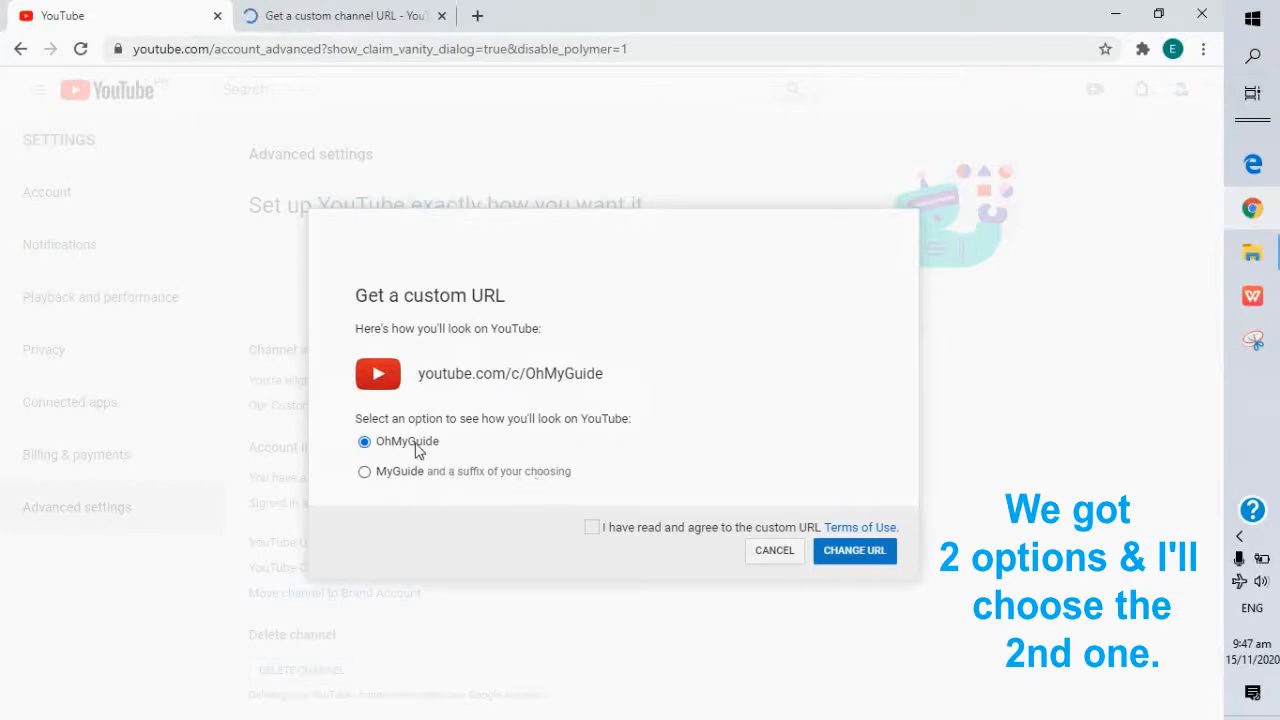
mouse_move(478, 452)
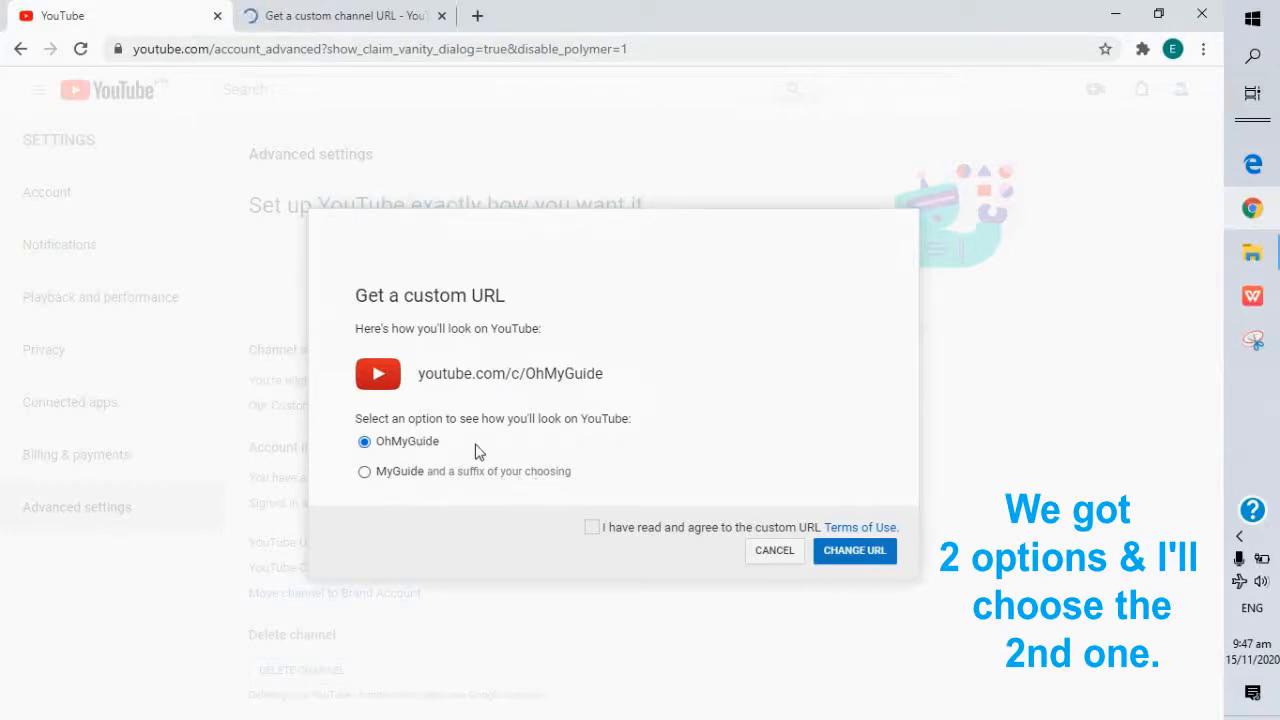
- Accept the terms, choose 'MyGuide and a suffix' with 101, and confirm youtube.com/c/MyGuide101
left_click(592, 528)
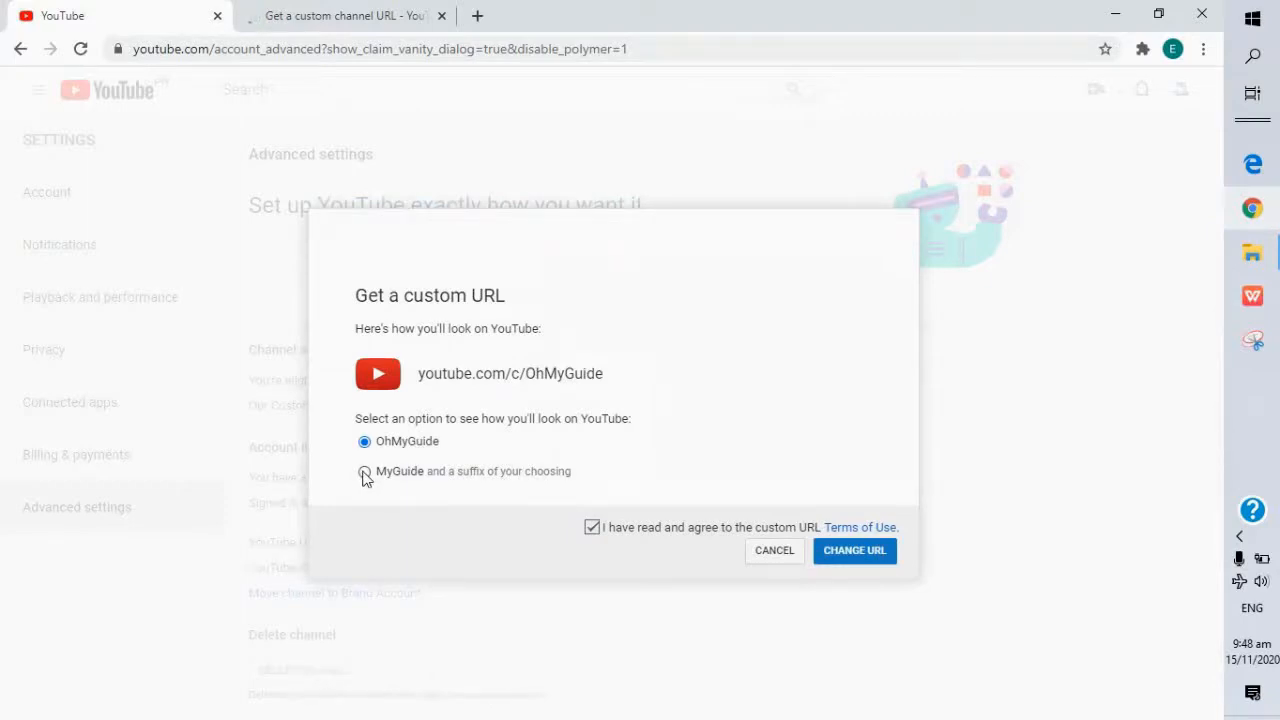
left_click(364, 472)
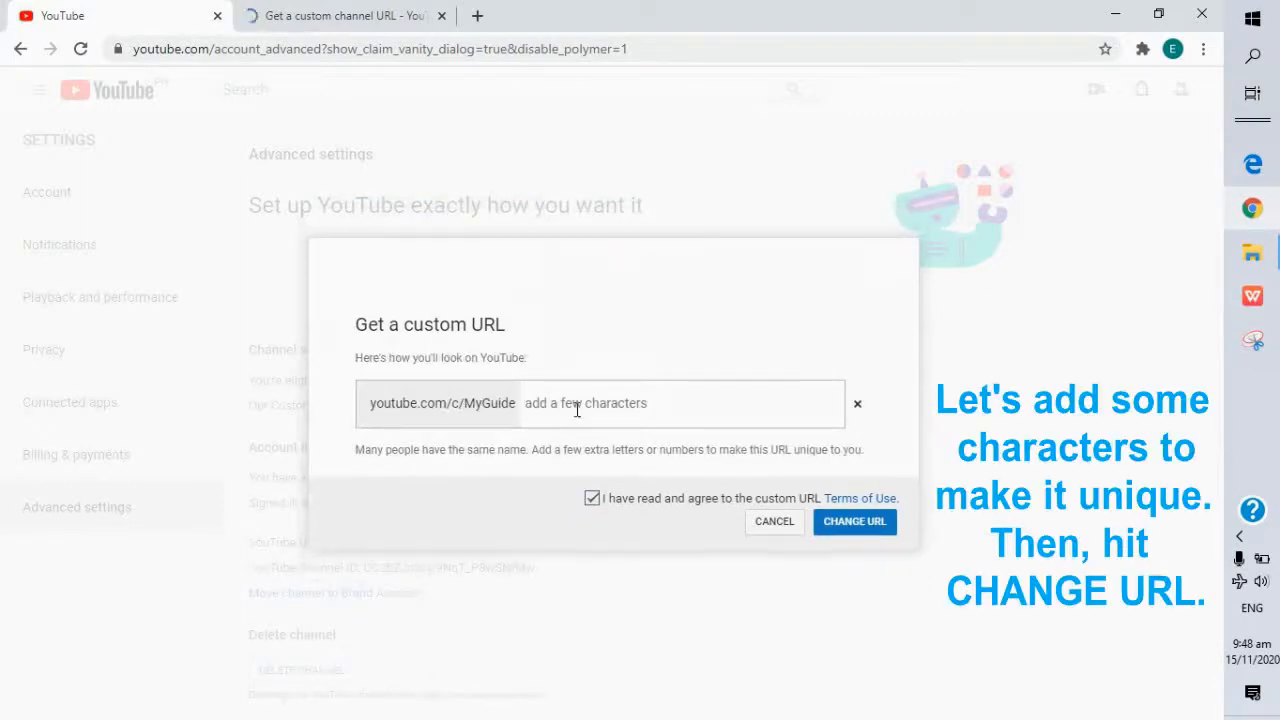
type("101")
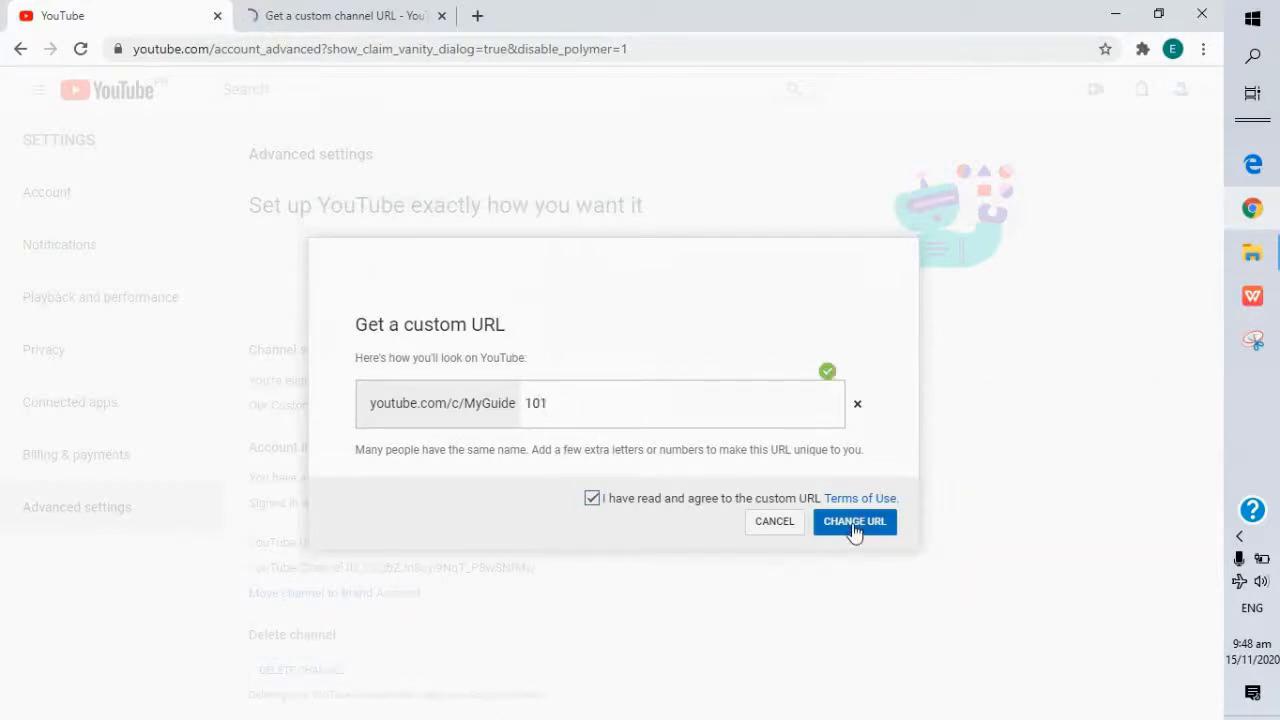
left_click(854, 520)
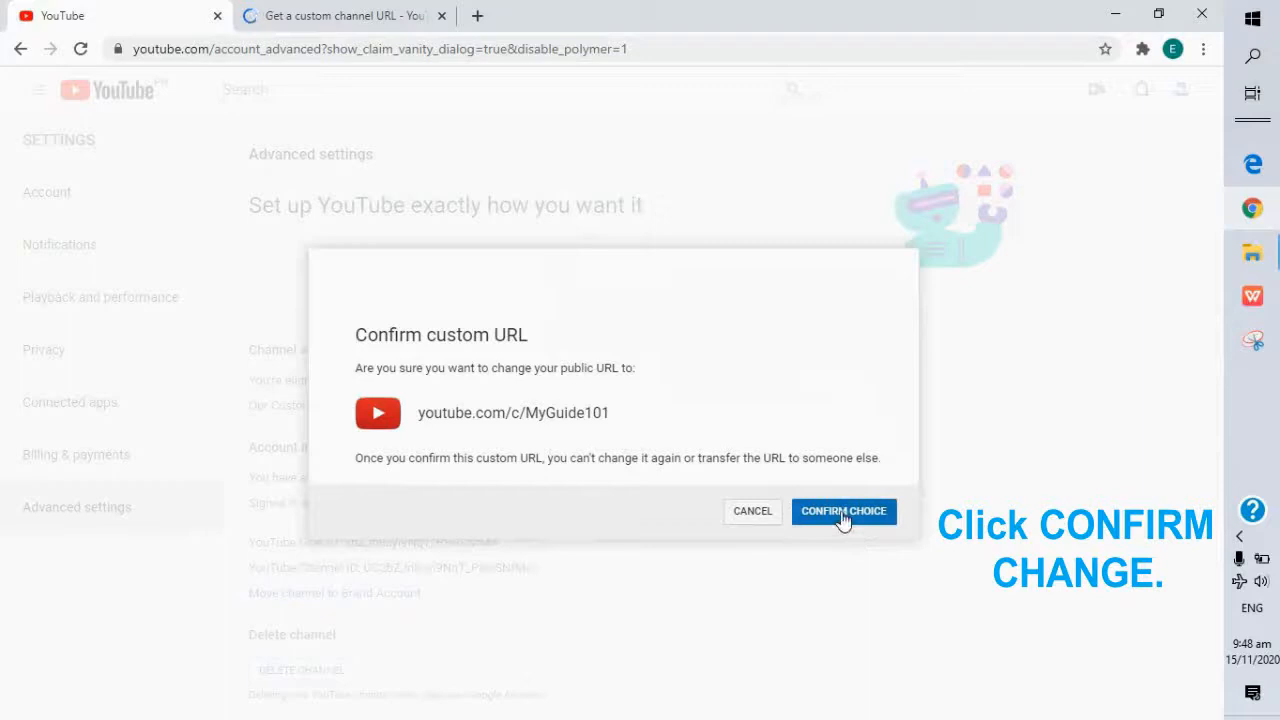
left_click(844, 512)
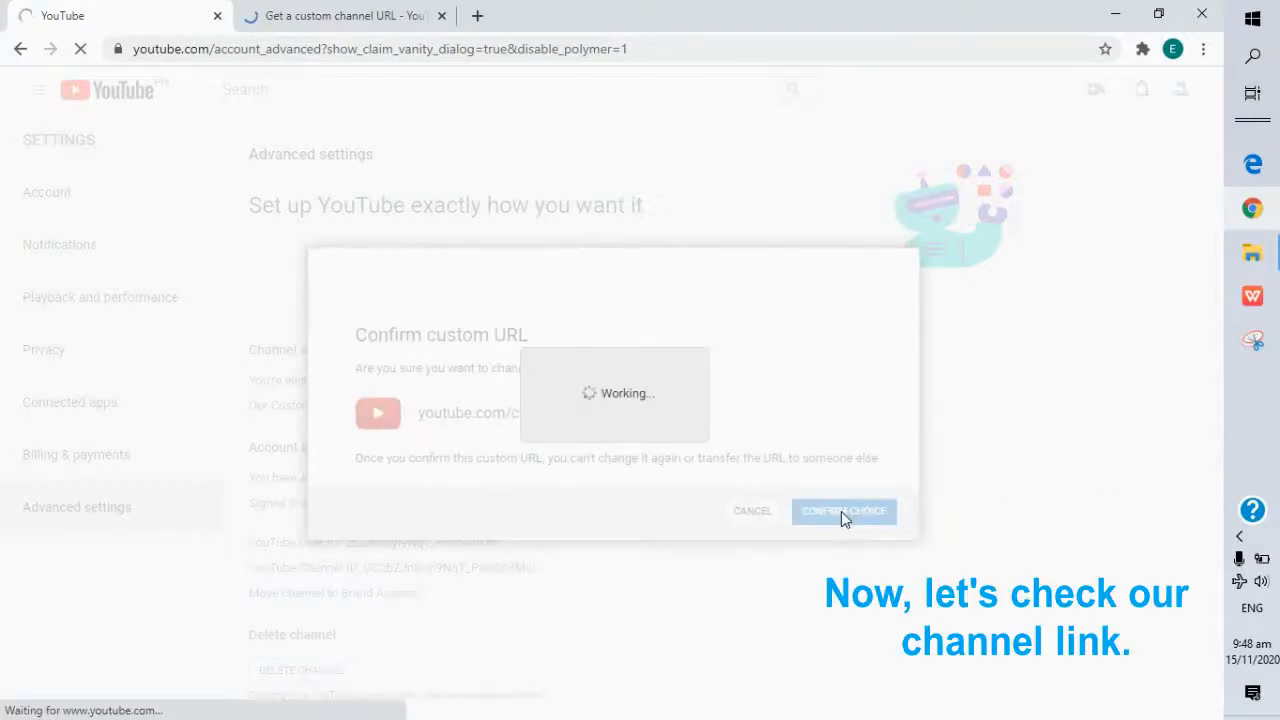
left_click(844, 512)
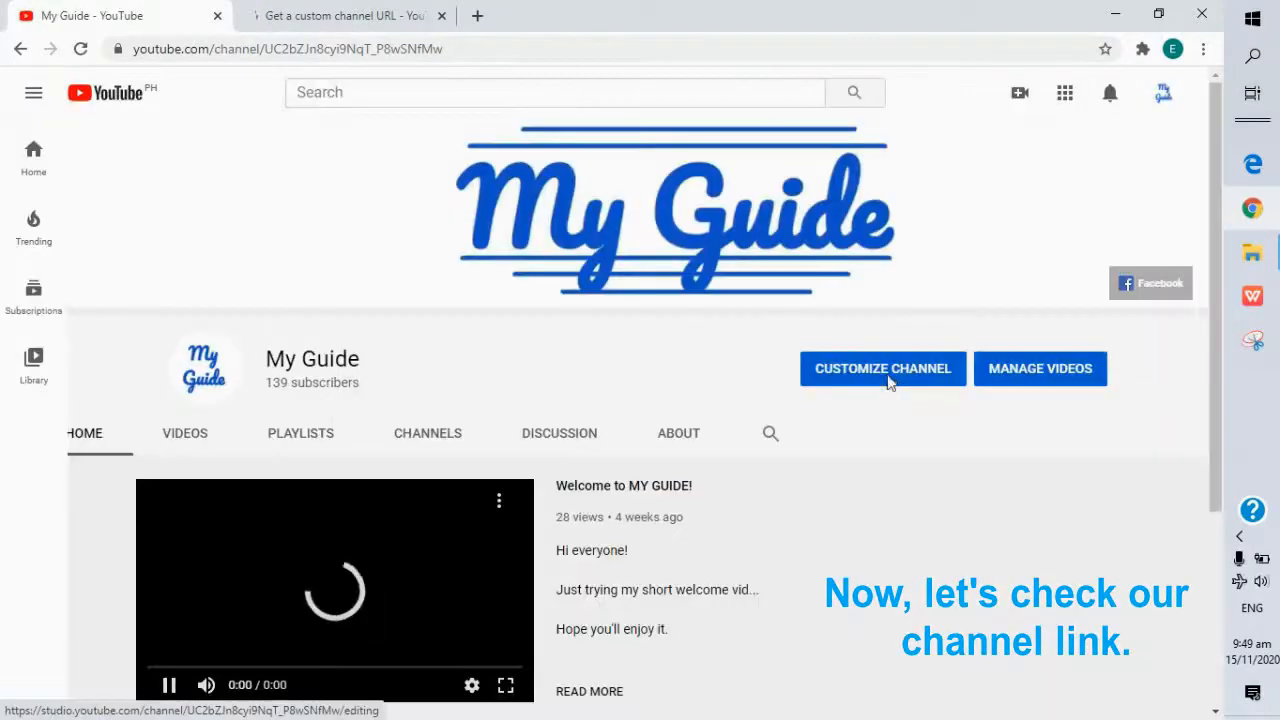
- Check the Layout channel link reads youtube.com/c/myguide101 and visit it
left_click(882, 368)
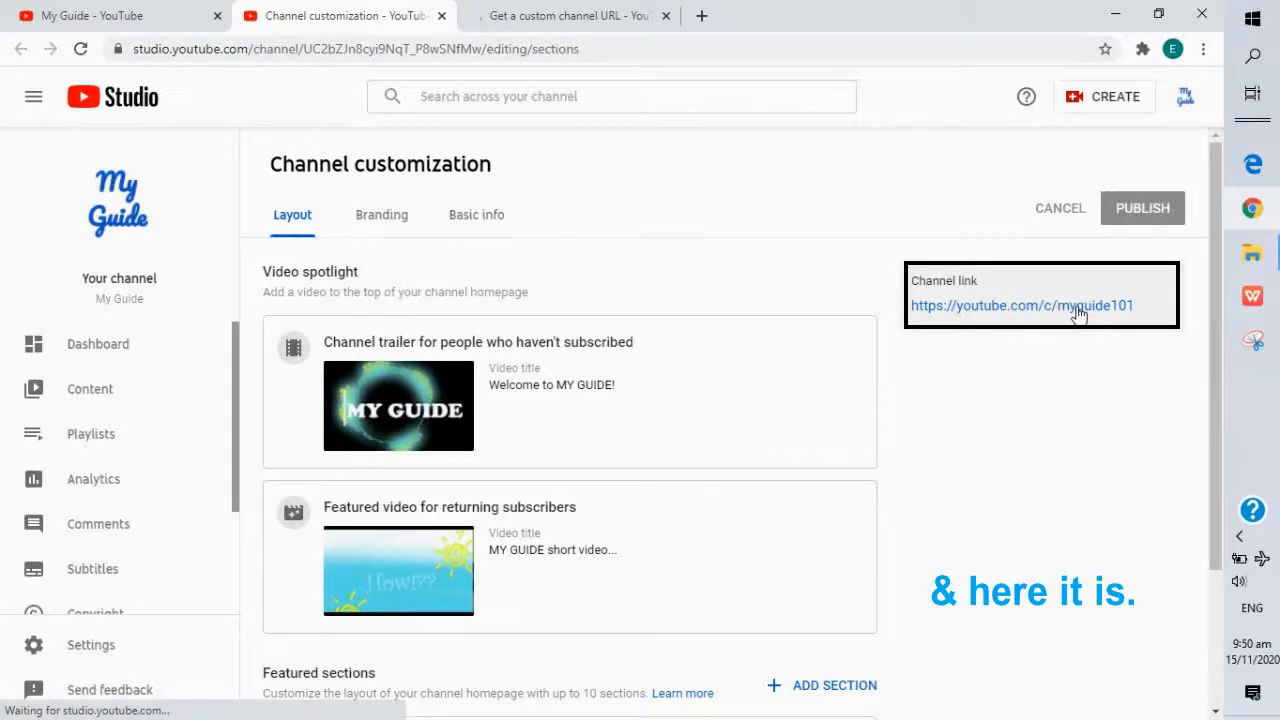
left_click(1018, 306)
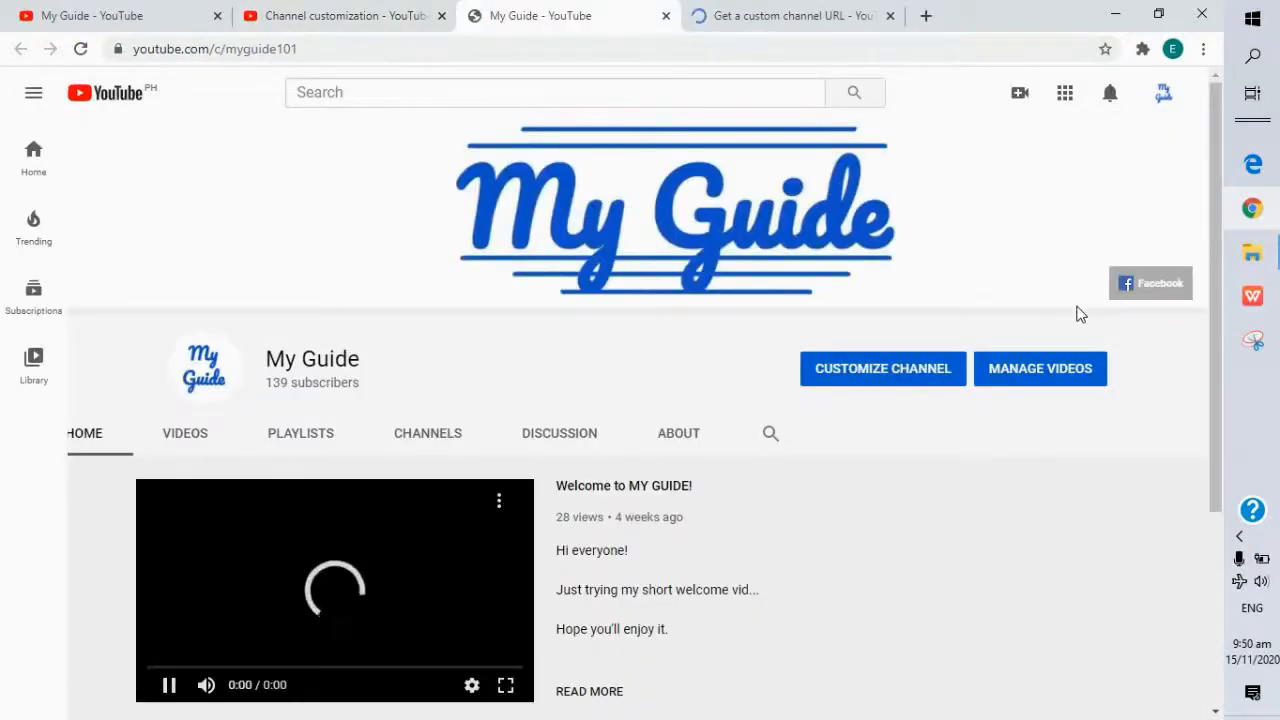